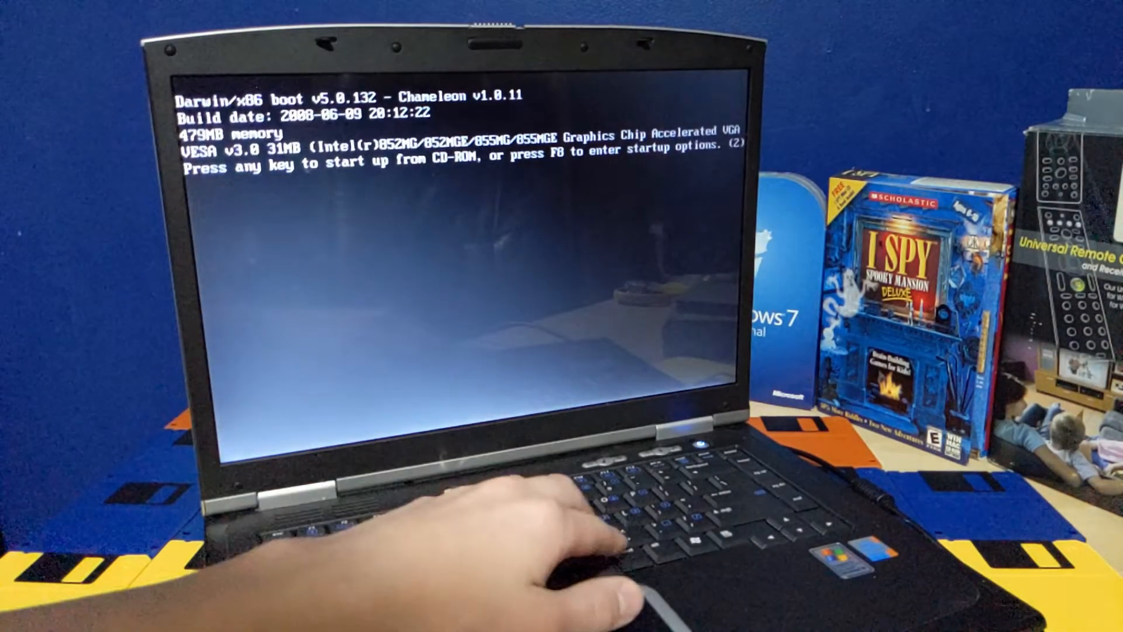
Open Chameleon startup options for the iDeneb v1.3 10.5.5 volume and enter the -v verbose flag.
{"action": "key", "text": "enter"}
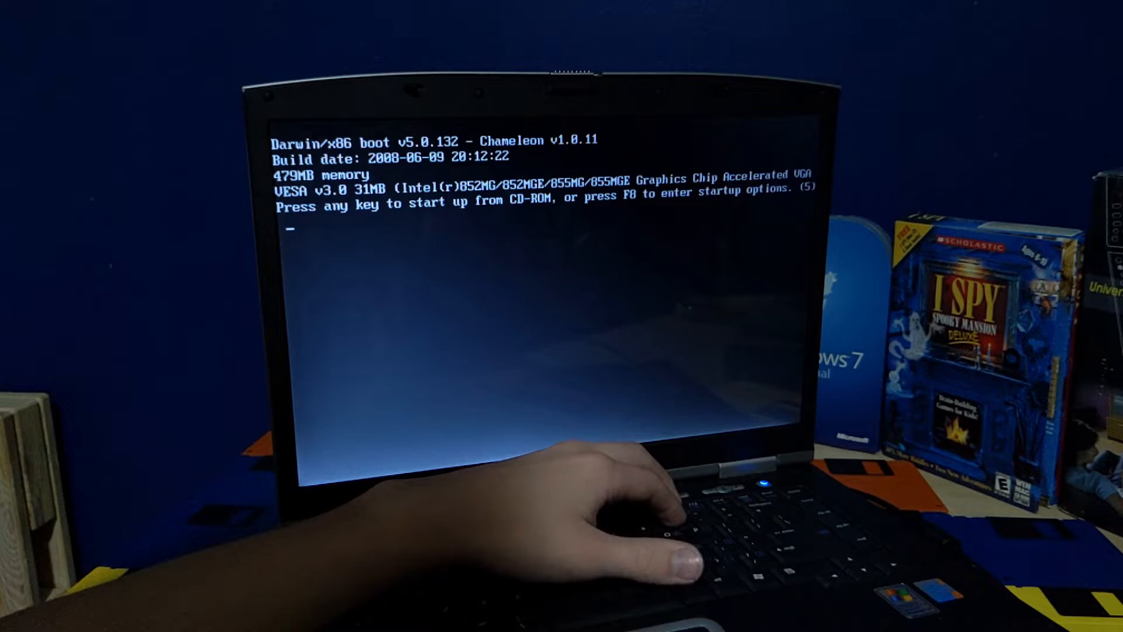
{"action": "key", "text": "F8"}
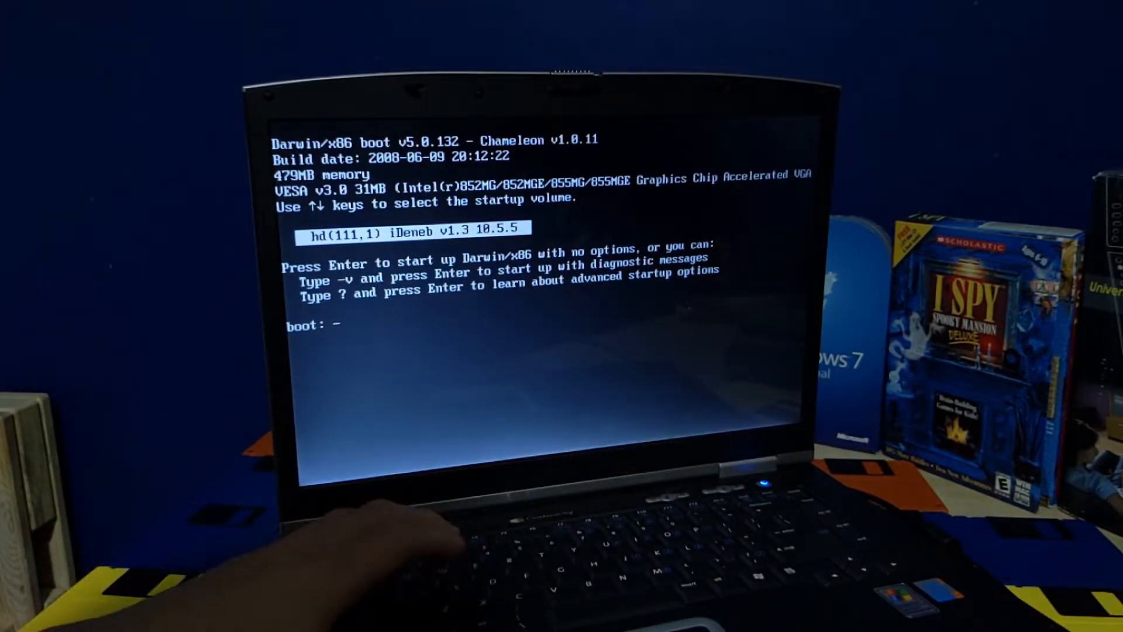
{"action": "type", "text": "-v"}
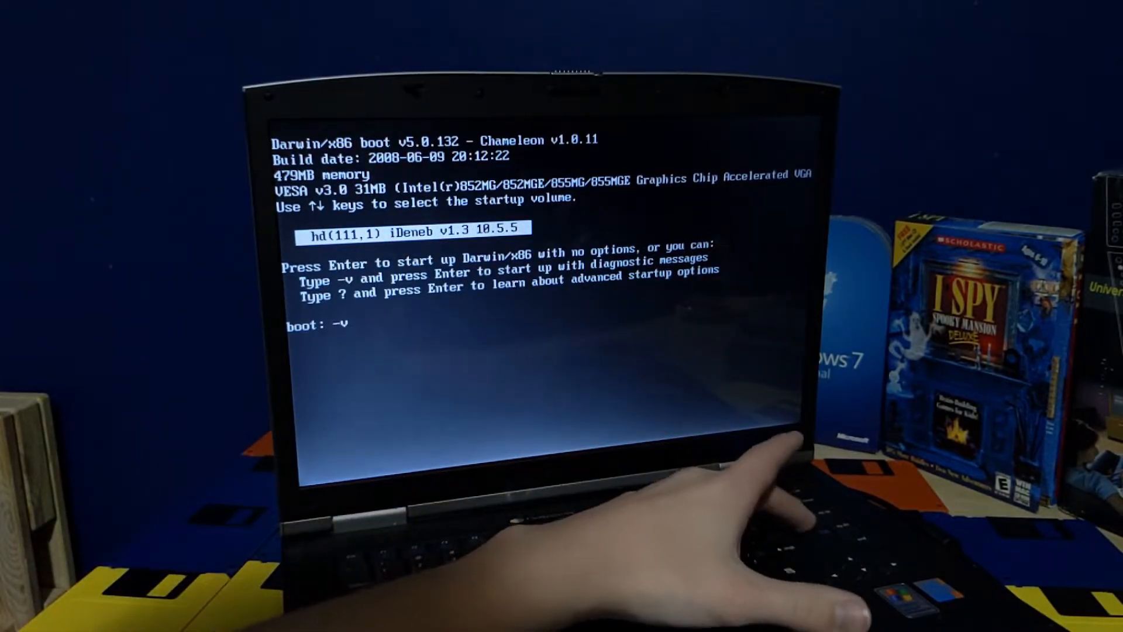